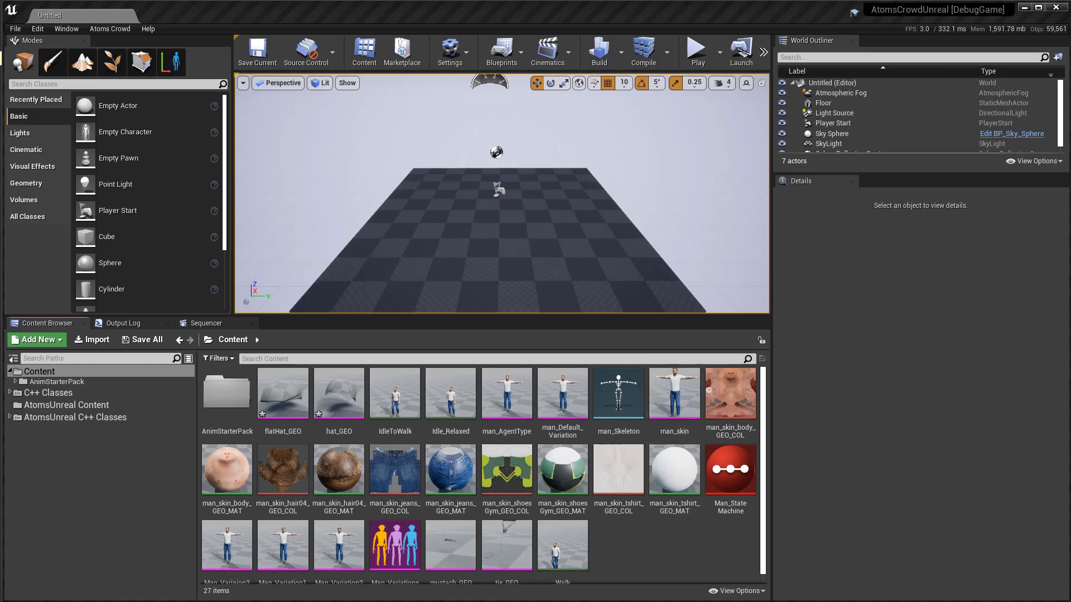
Step: Create a new folder named SoldierCache in the Content Browser
{"action": "left_click", "coordinate": [36, 340]}
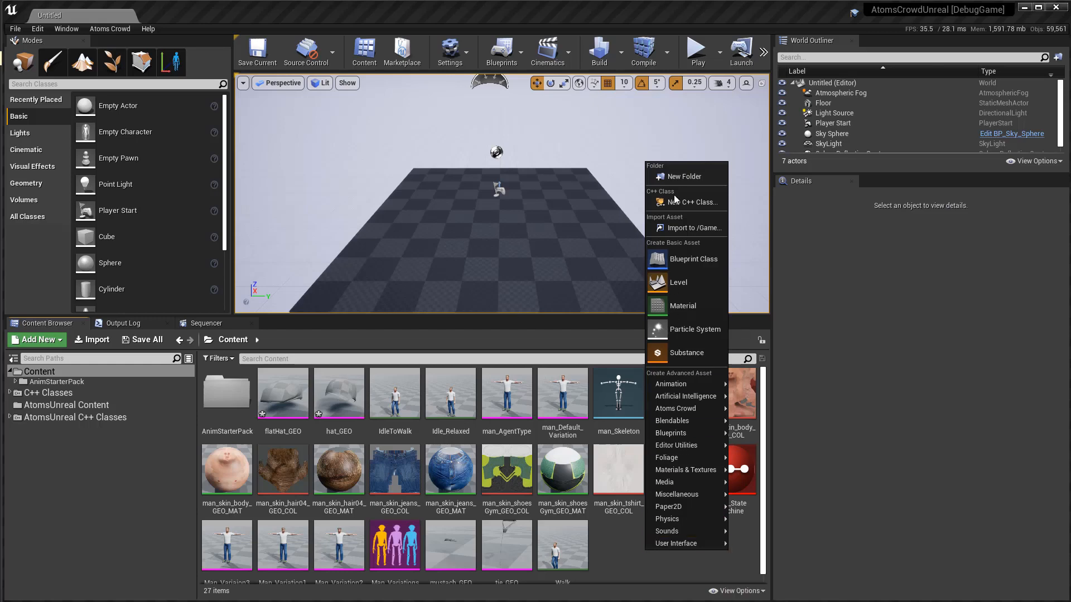
{"action": "left_click", "coordinate": [681, 177]}
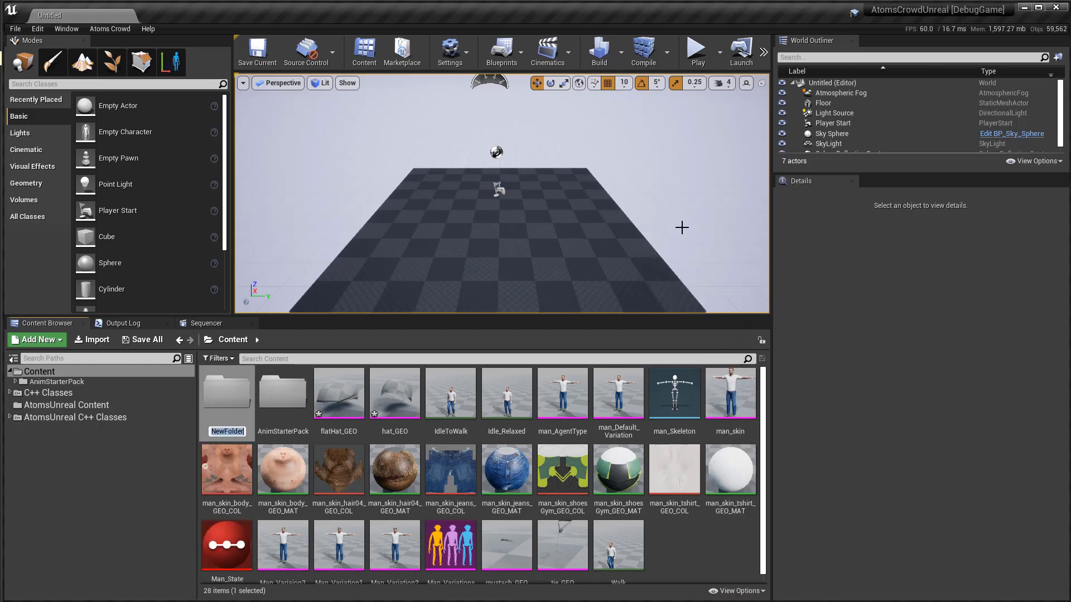
{"action": "type", "text": "SoldierCache"}
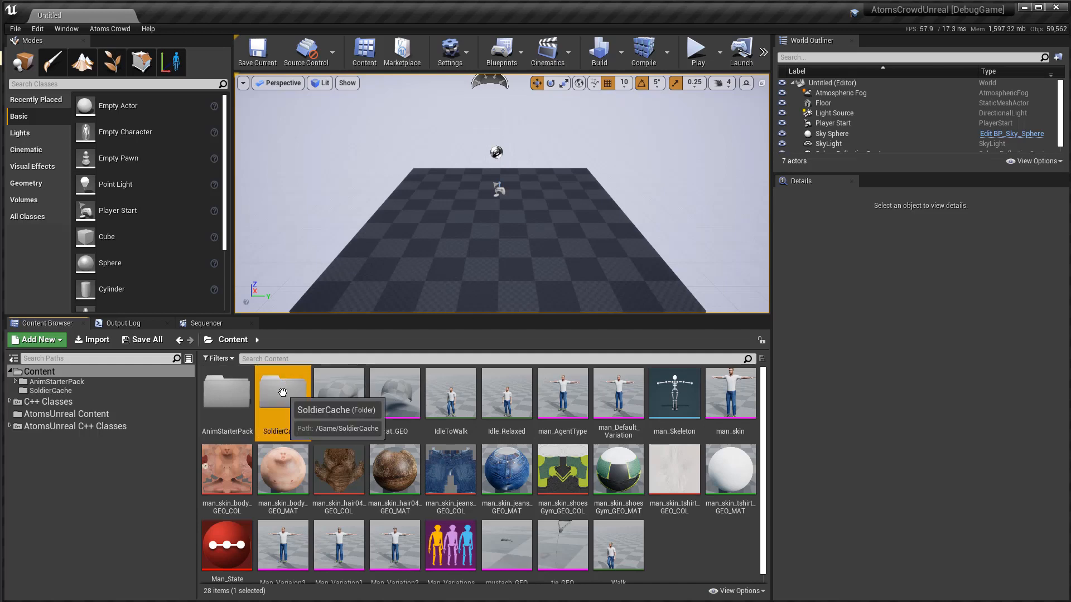
Step: Import training_scene.atoms into SoldierCache, producing training_scene_Cache and an AgentTypes folder
{"action": "double_click", "coordinate": [282, 391]}
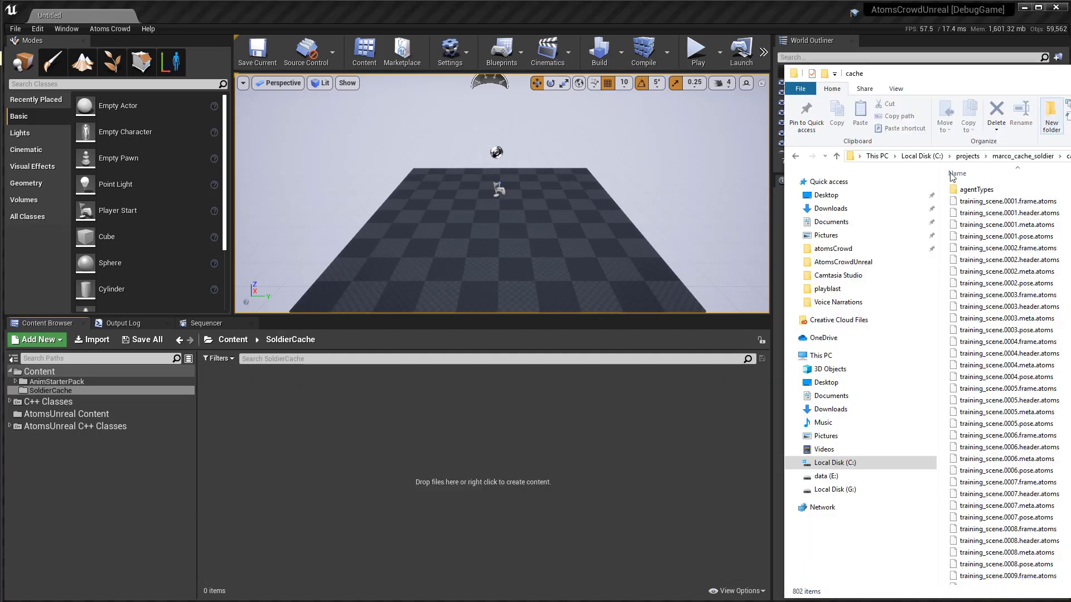
{"action": "scroll", "scroll_direction": "down", "scroll_amount": 3}
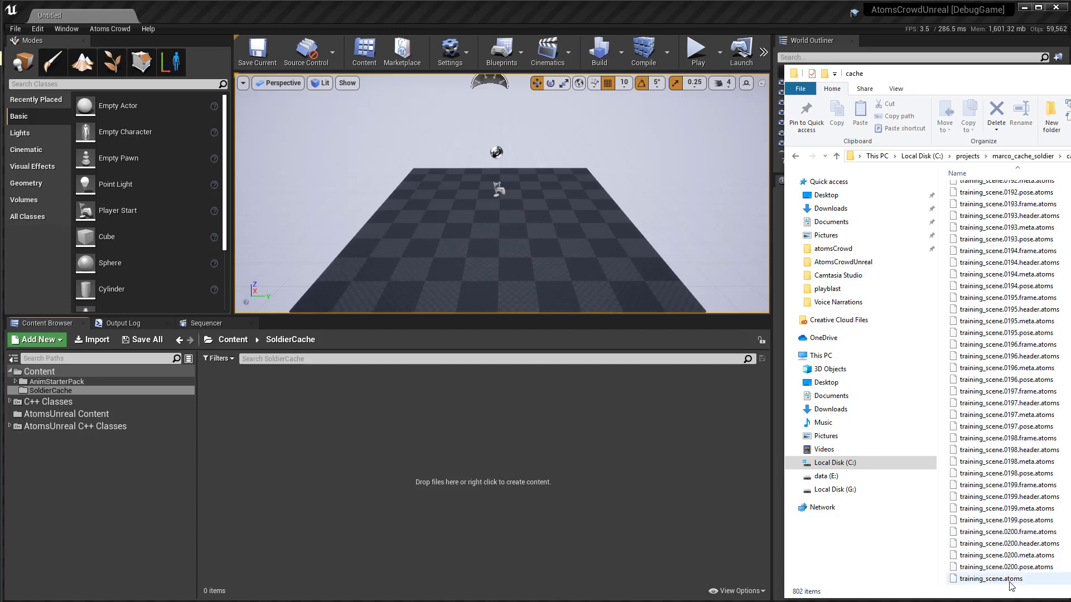
{"action": "left_click", "coordinate": [990, 578]}
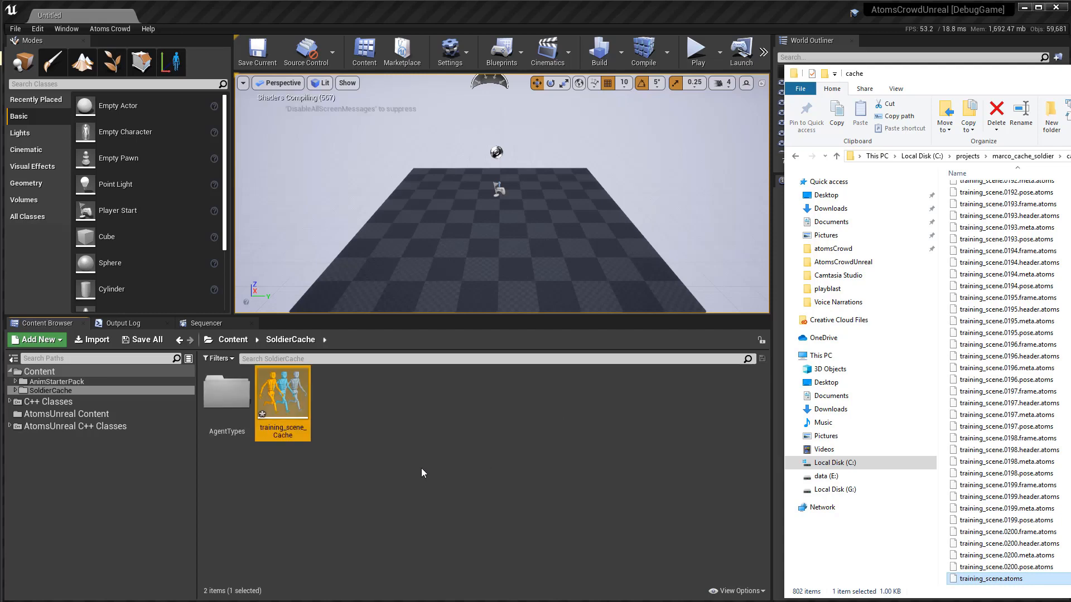
{"action": "mouse_move", "coordinate": [261, 410]}
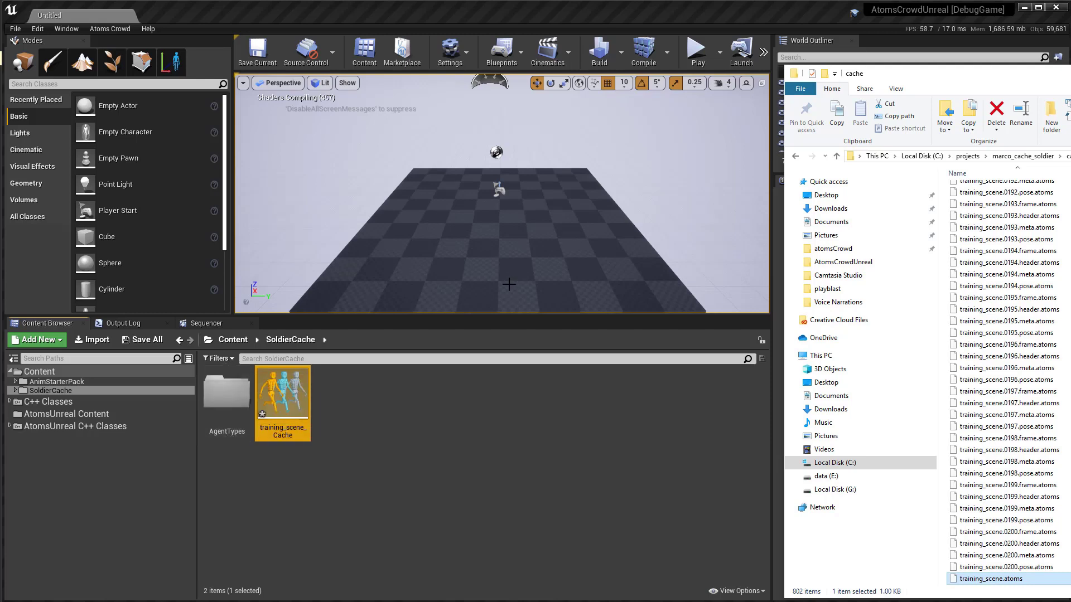
{"action": "double_click", "coordinate": [226, 392]}
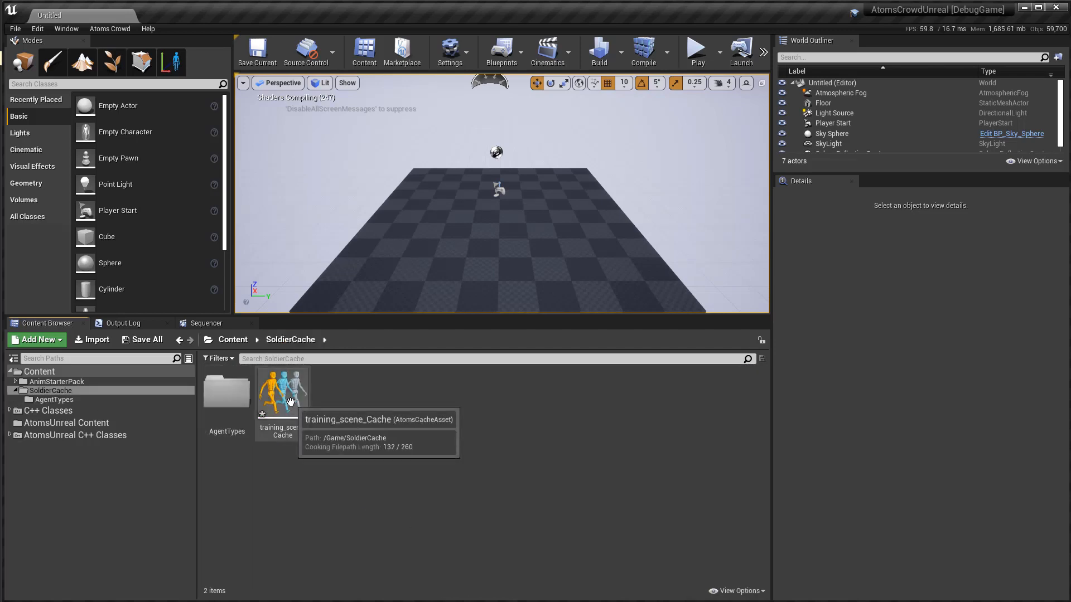
Step: Place the training_scene_Cache asset in the viewport and select the new crowd actor
{"action": "left_click", "coordinate": [281, 392]}
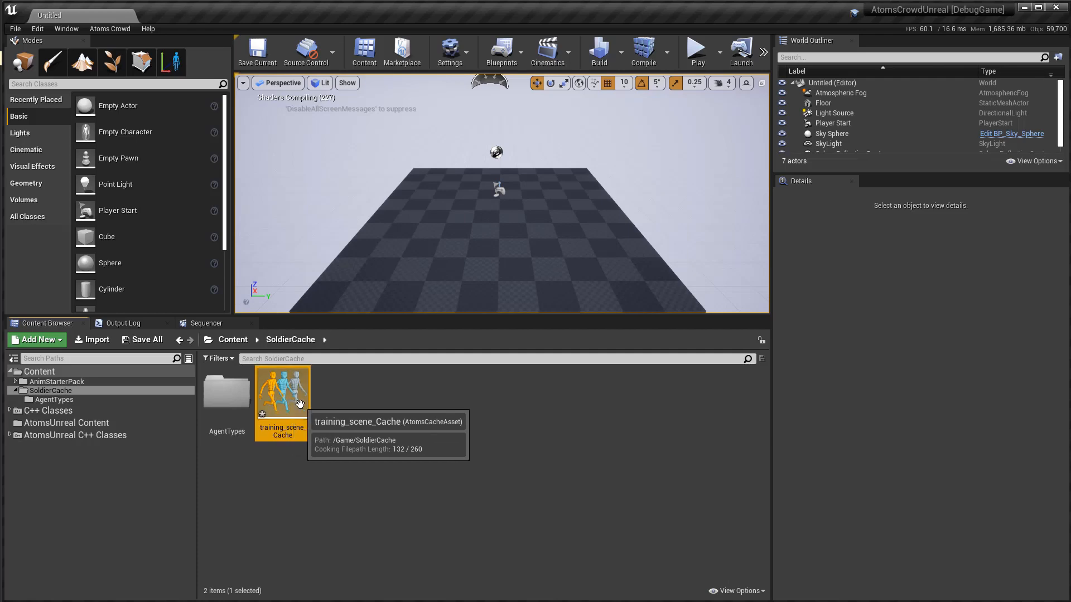
{"action": "mouse_move", "coordinate": [277, 410]}
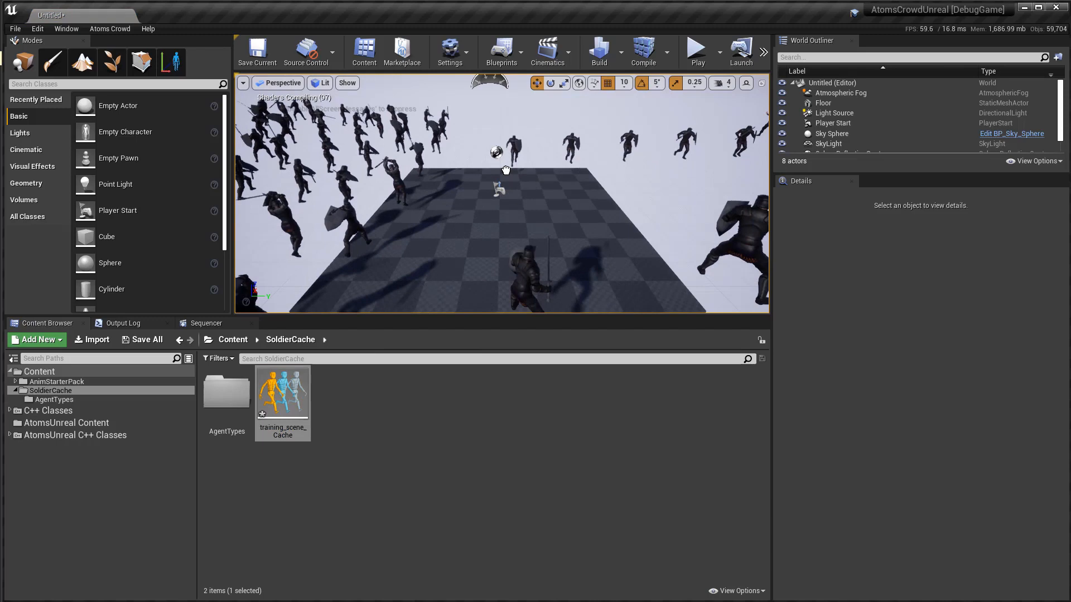
{"action": "left_click", "coordinate": [849, 147]}
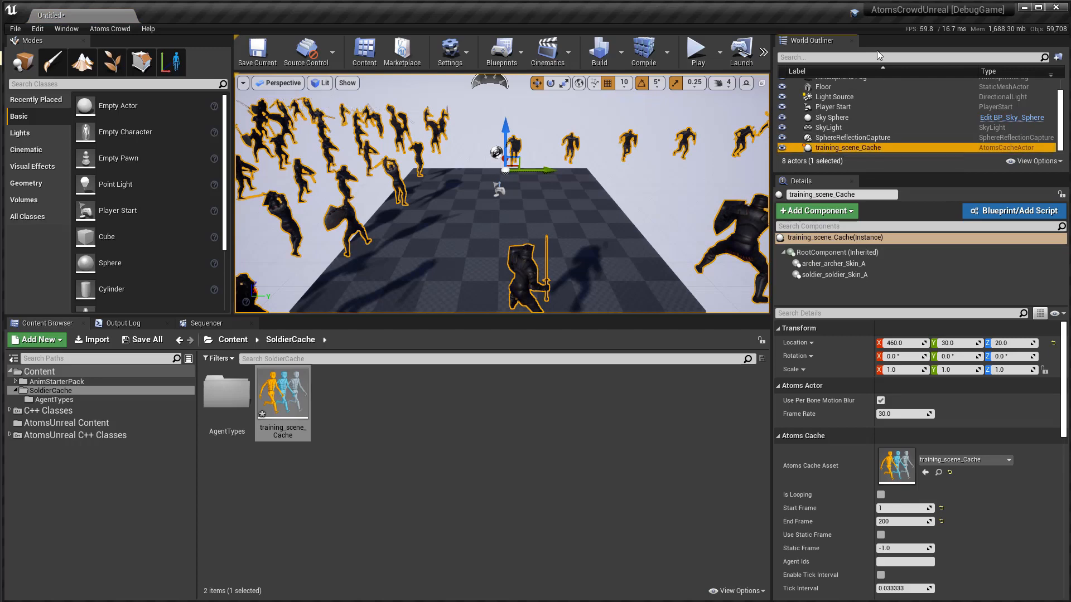
Step: Preview the crowd in play mode, enable Is Looping on the cache actor, and replay
{"action": "left_click", "coordinate": [695, 51]}
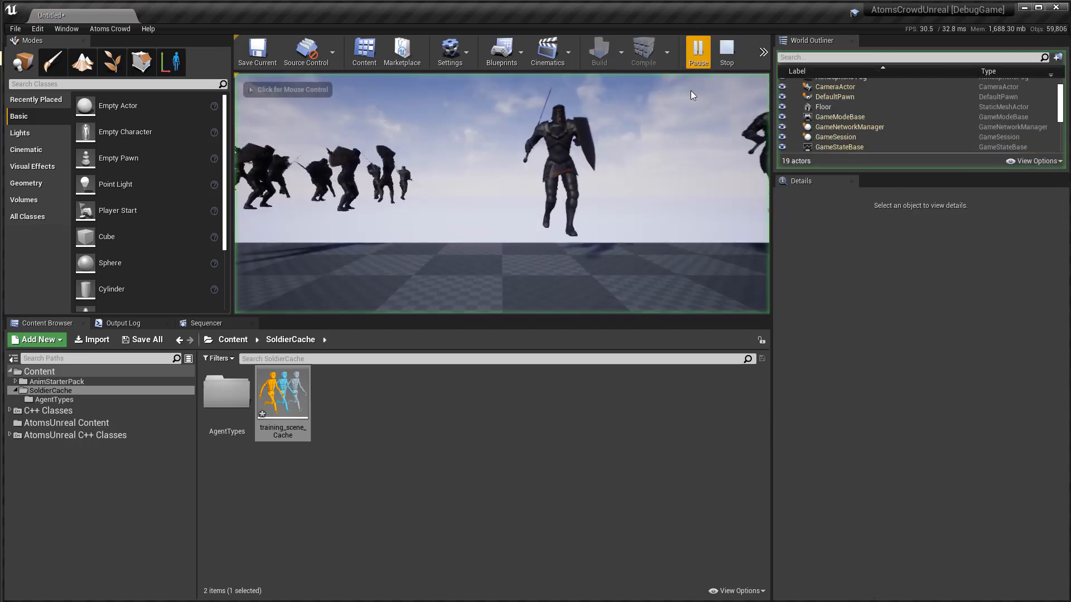
{"action": "left_click", "coordinate": [698, 51]}
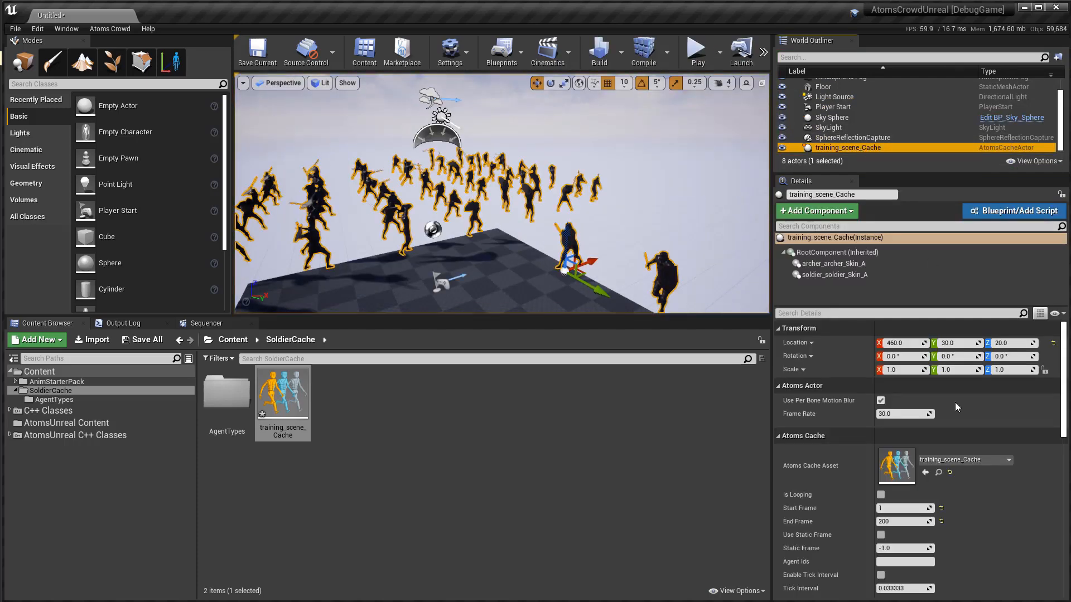
{"action": "mouse_move", "coordinate": [880, 495]}
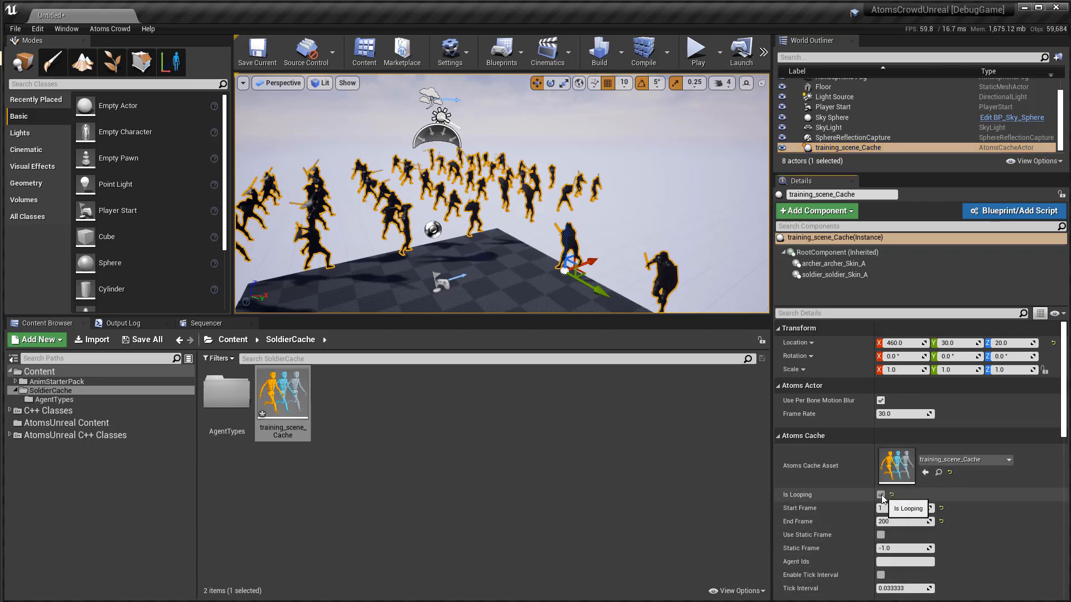
{"action": "left_click", "coordinate": [696, 52]}
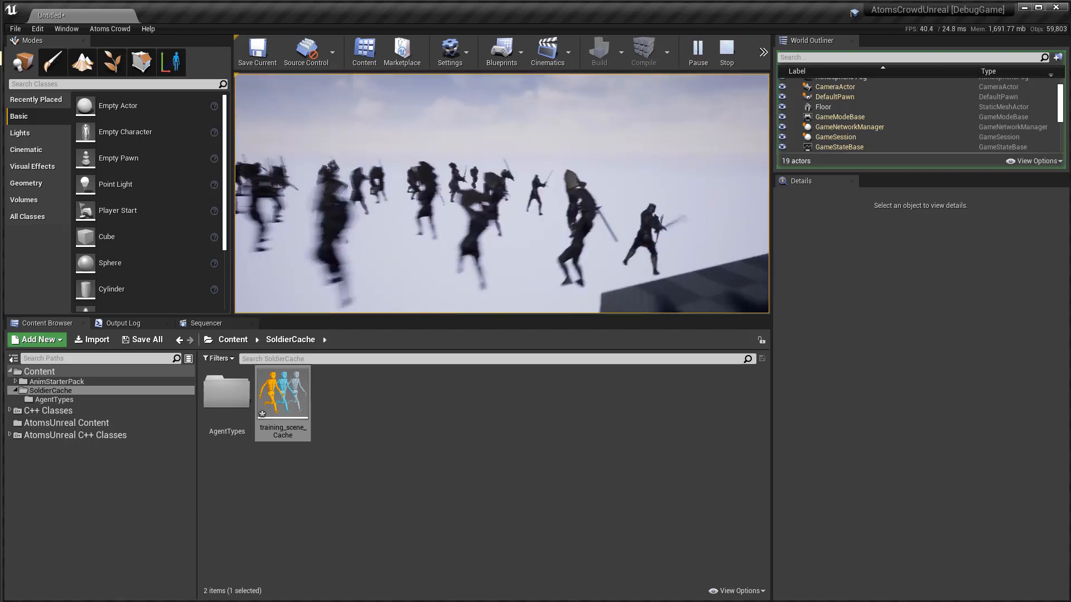
Step: Stop play and review training_scene_Cache's Atoms Cache settings: looping, frames 1–200
{"action": "left_click", "coordinate": [725, 51]}
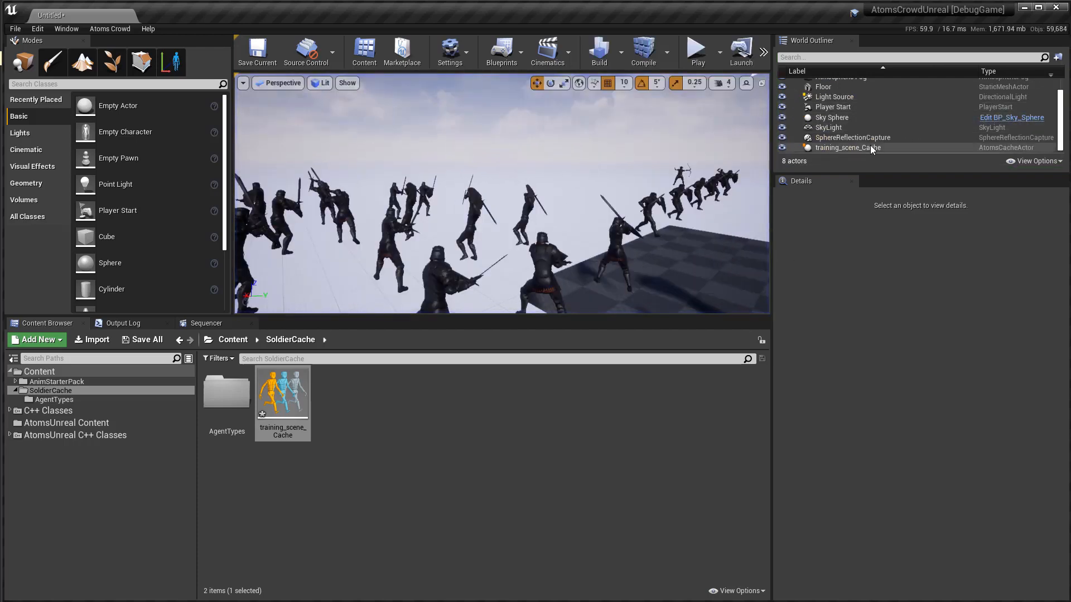
{"action": "left_click", "coordinate": [848, 147]}
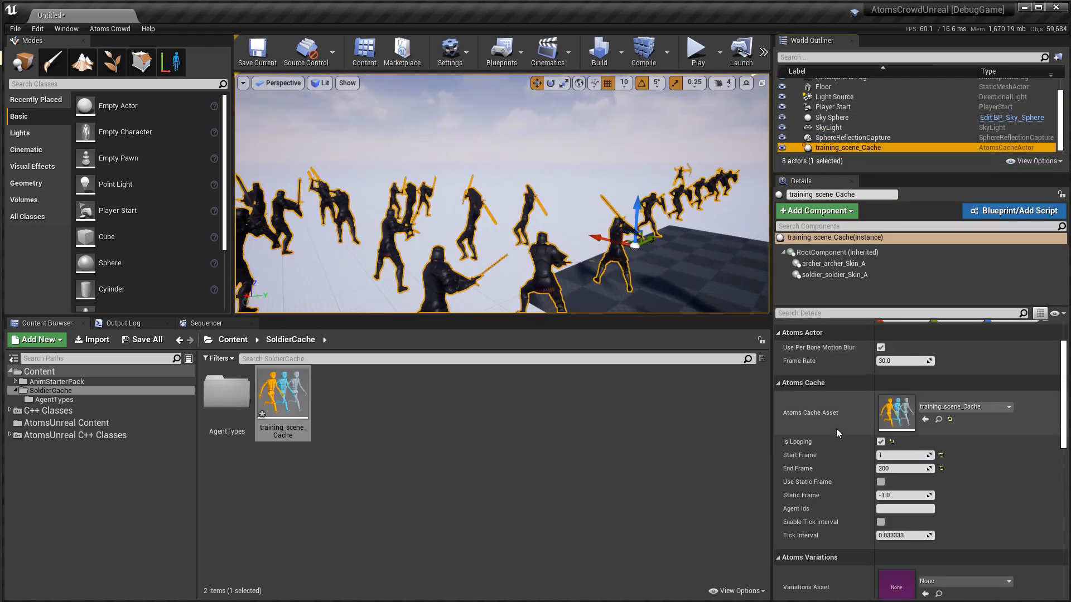
{"action": "mouse_move", "coordinate": [849, 465]}
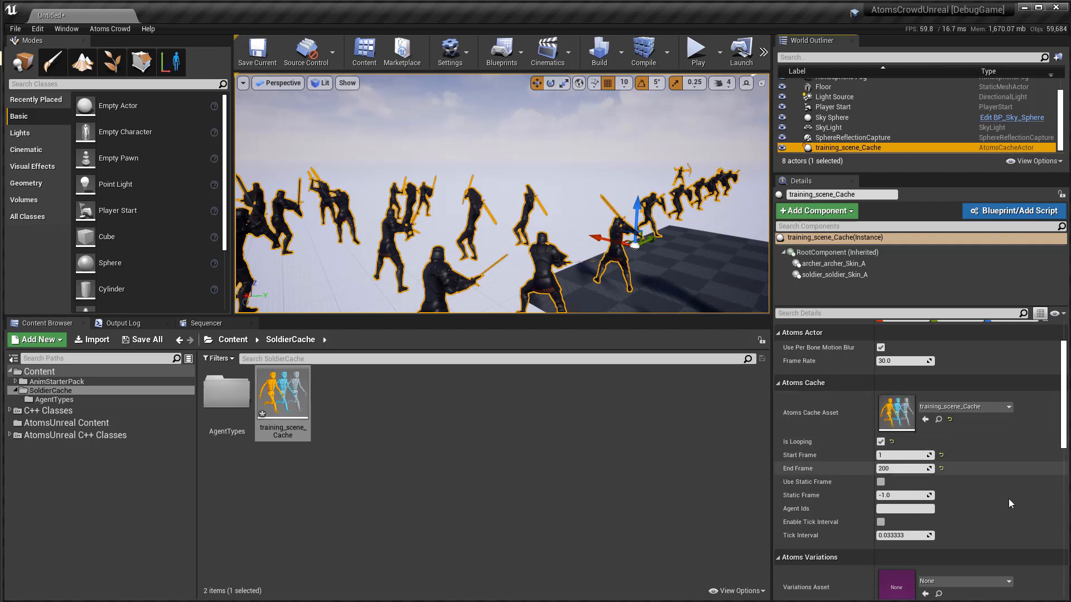
{"action": "scroll", "scroll_direction": "down", "scroll_amount": 3}
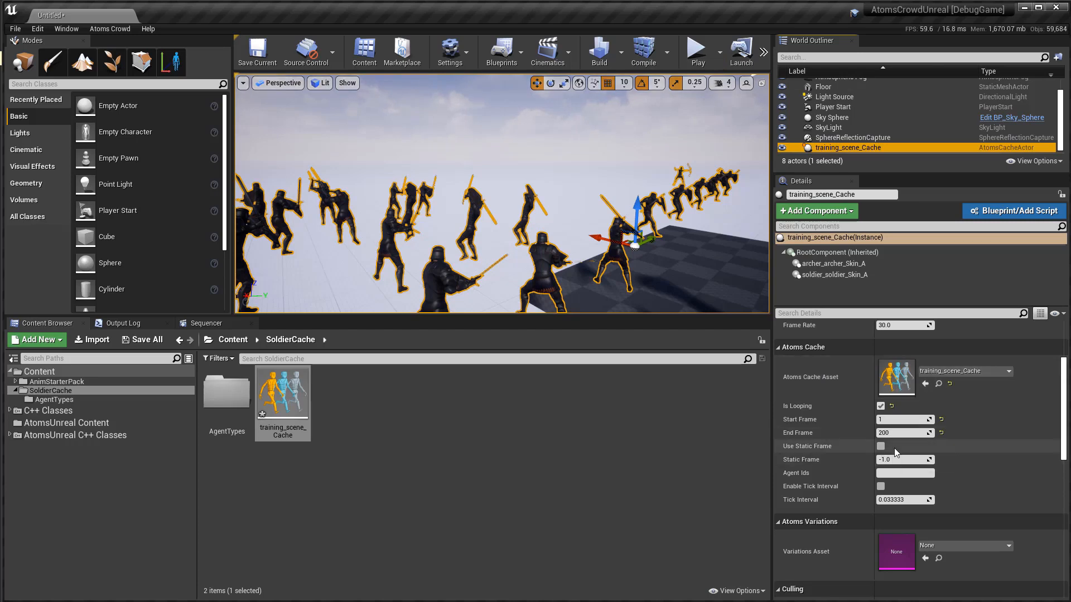
{"action": "mouse_move", "coordinate": [956, 494]}
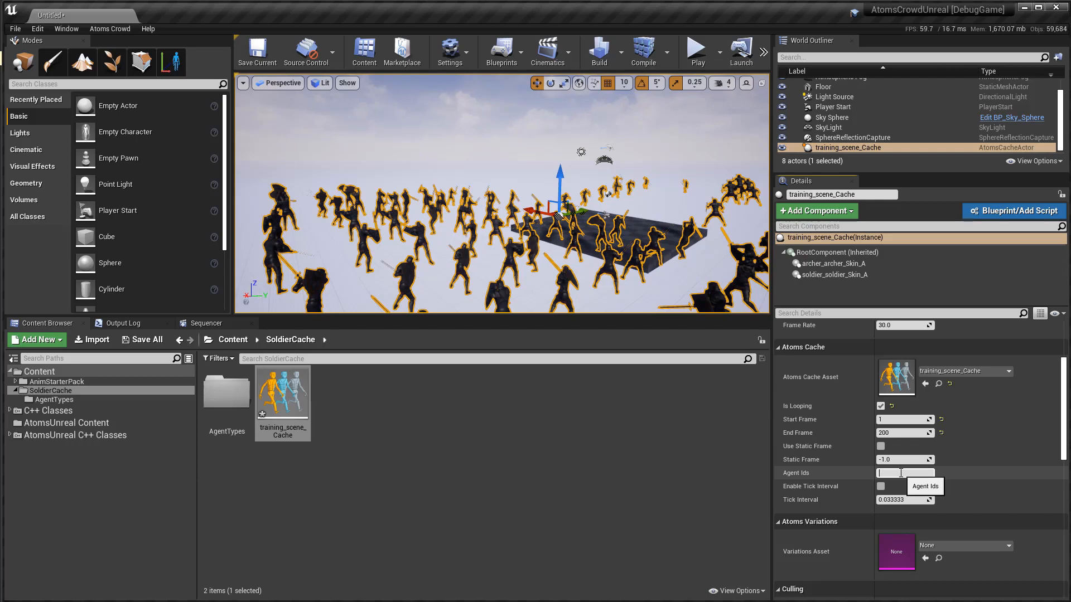
Step: Try an Agent Ids filter of '0-' on the cache actor, then clear it again
{"action": "type", "text": "0-20"}
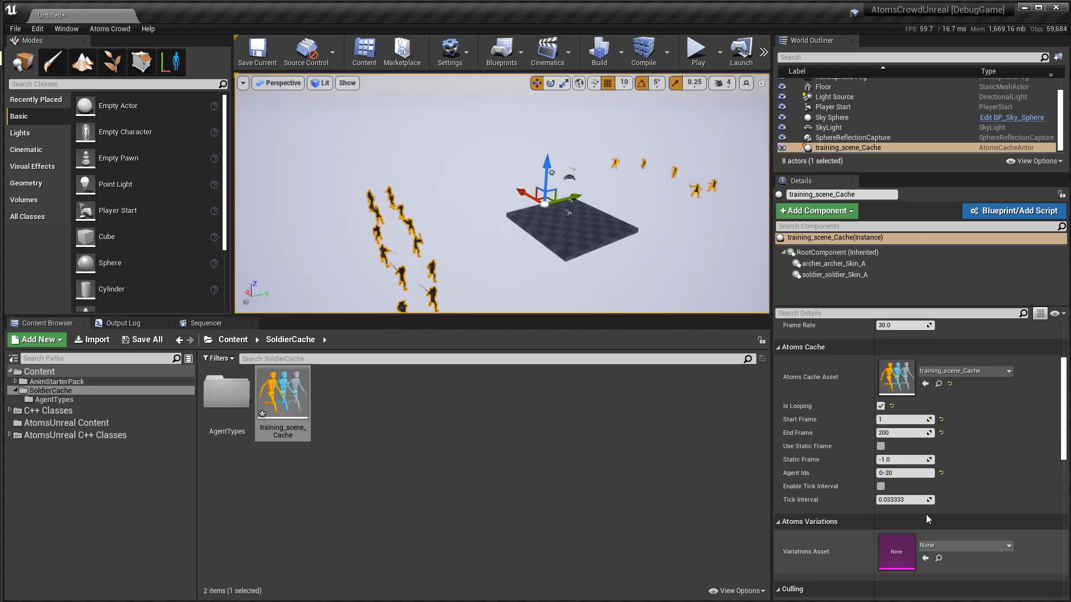
{"action": "triple_click", "coordinate": [901, 473]}
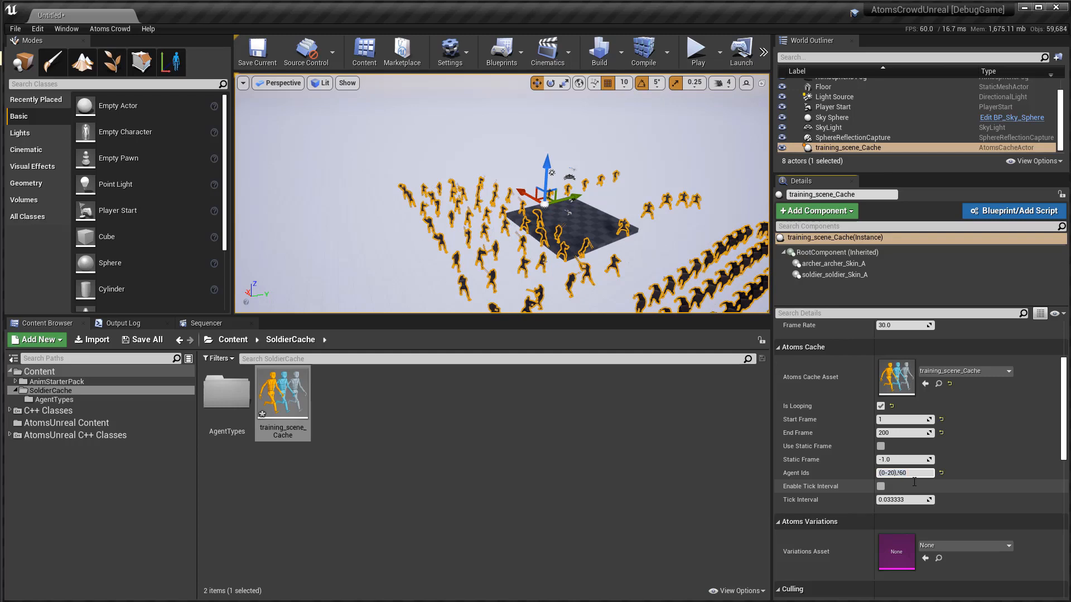
{"action": "triple_click", "coordinate": [901, 472]}
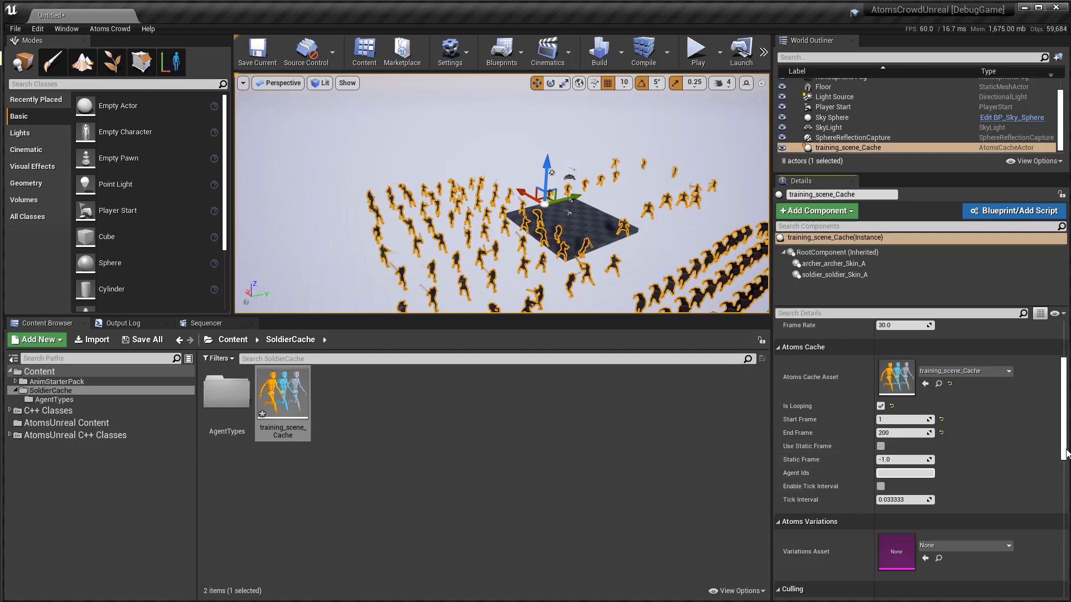
{"action": "scroll", "scroll_direction": "down", "scroll_amount": 3}
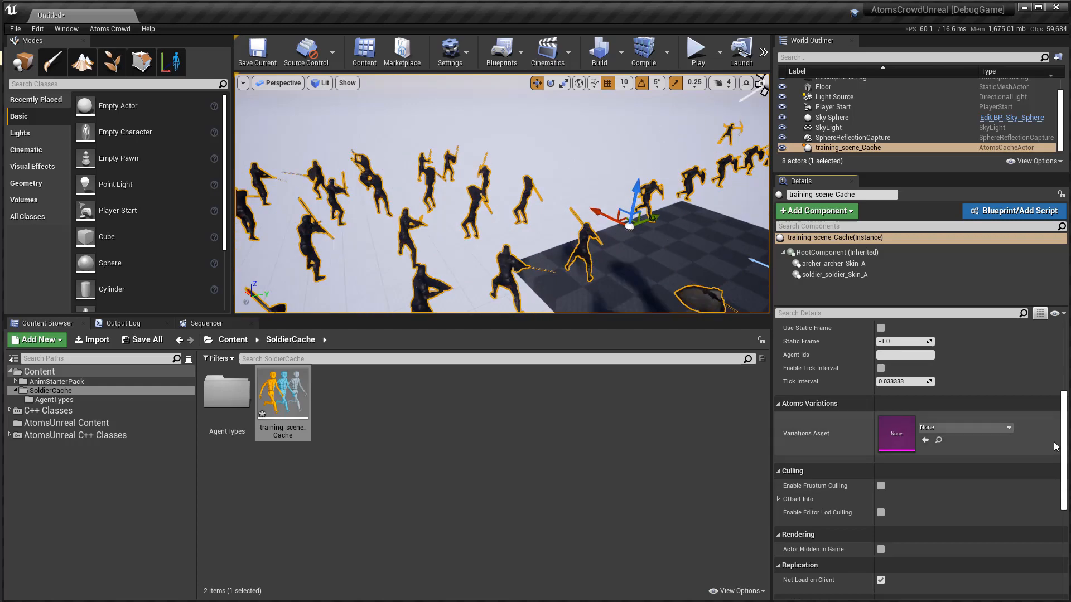
{"action": "scroll", "scroll_direction": "up", "scroll_amount": 3}
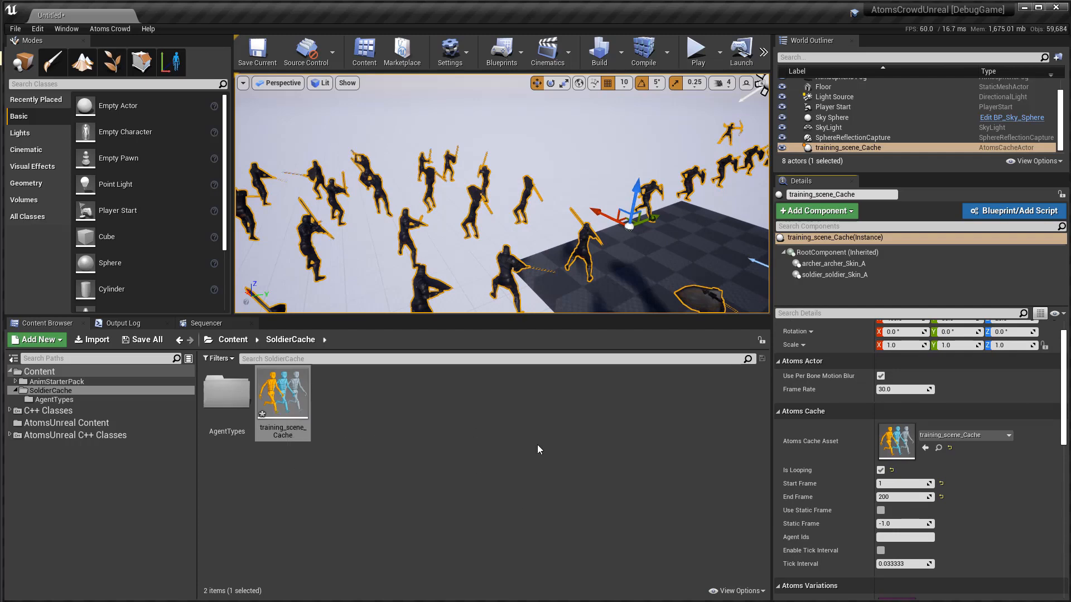
{"action": "mouse_move", "coordinate": [804, 453]}
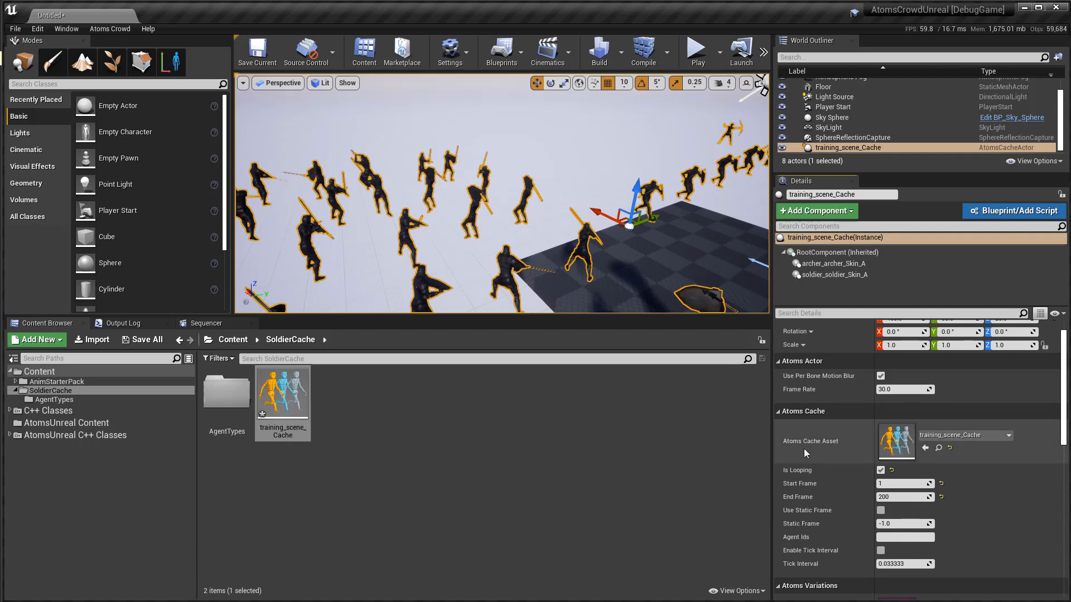
Step: Add a level sequence from Cinematics and save it as NewLevelSequence in SoldierCache
{"action": "left_click", "coordinate": [37, 339]}
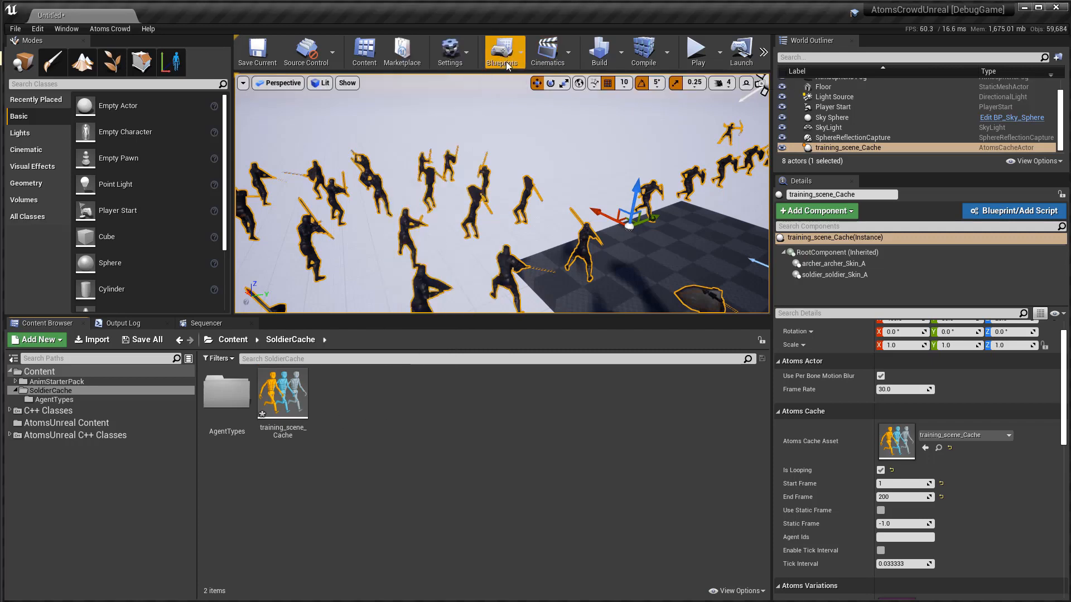
{"action": "left_click", "coordinate": [547, 52]}
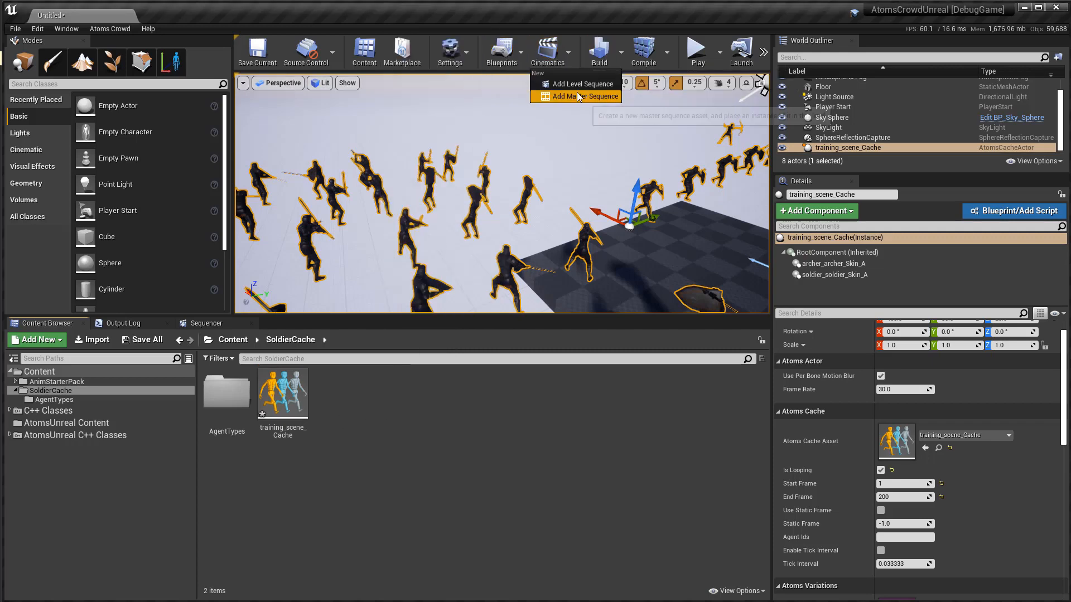
{"action": "left_click", "coordinate": [582, 96]}
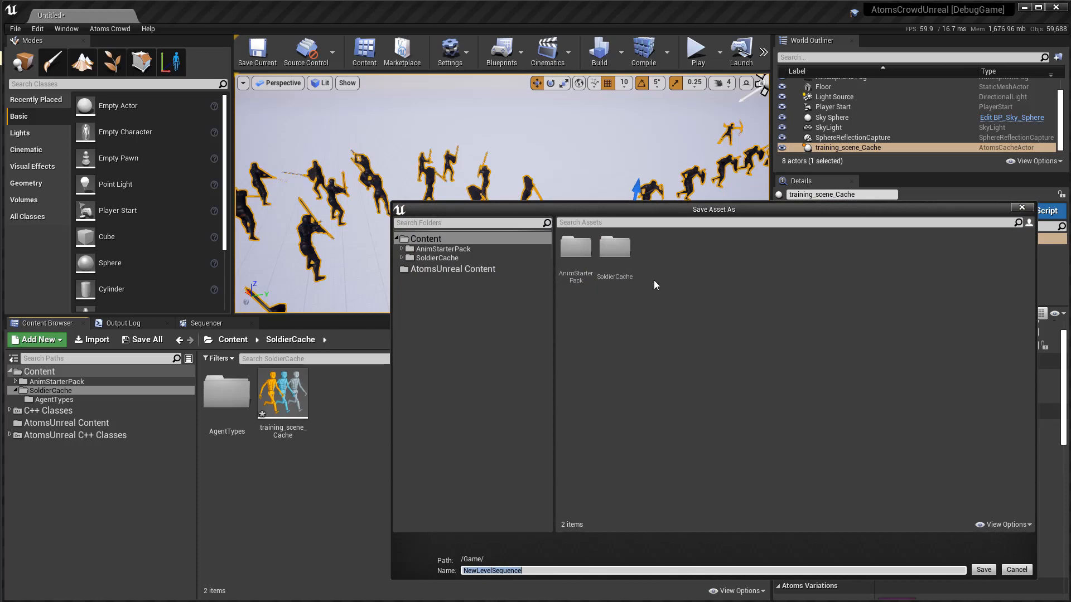
{"action": "left_click", "coordinate": [437, 258]}
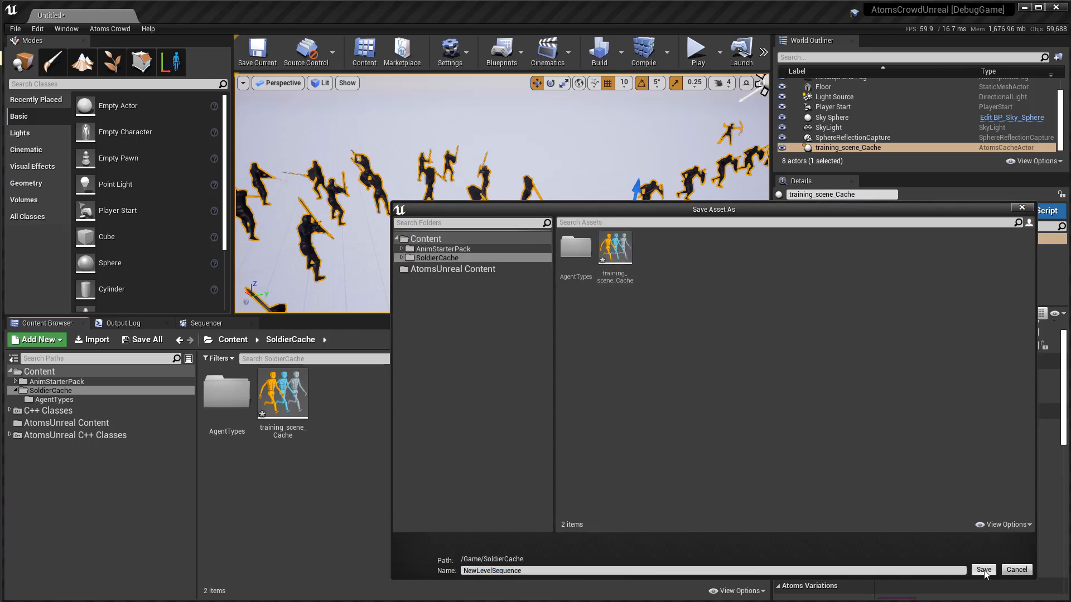
{"action": "left_click", "coordinate": [982, 569]}
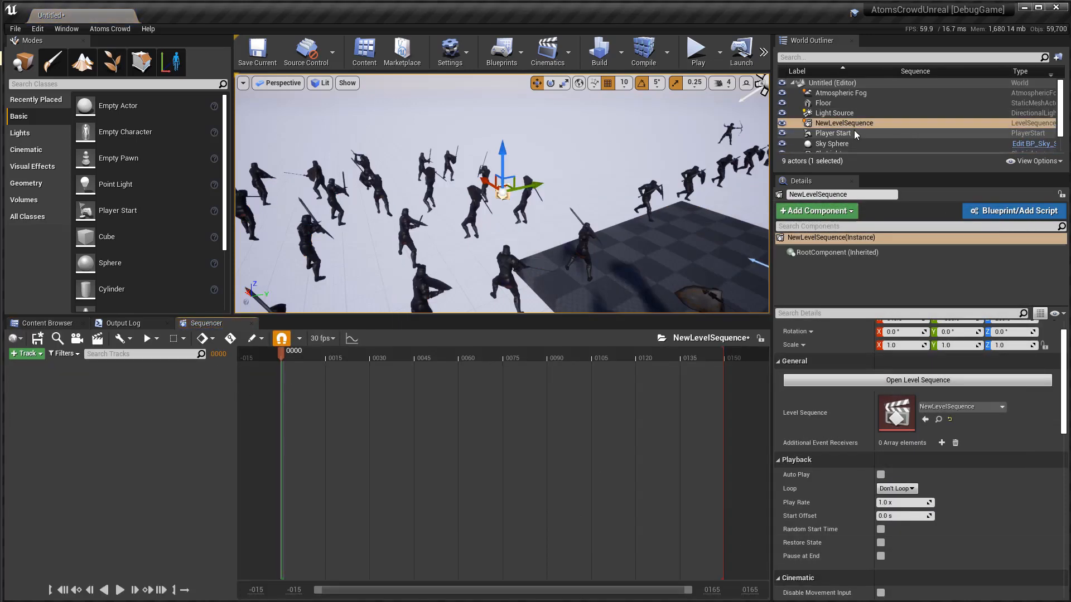
Step: Add training_scene_Cache to the sequence with a Static Frame track and enable Use Static Frame
{"action": "left_click", "coordinate": [854, 147]}
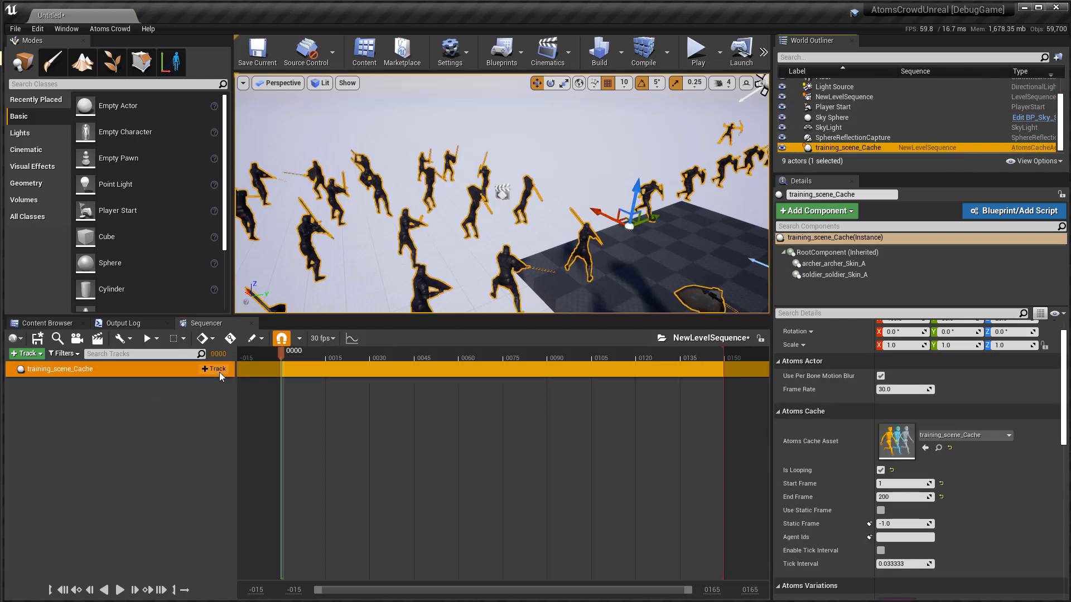
{"action": "left_click", "coordinate": [212, 369]}
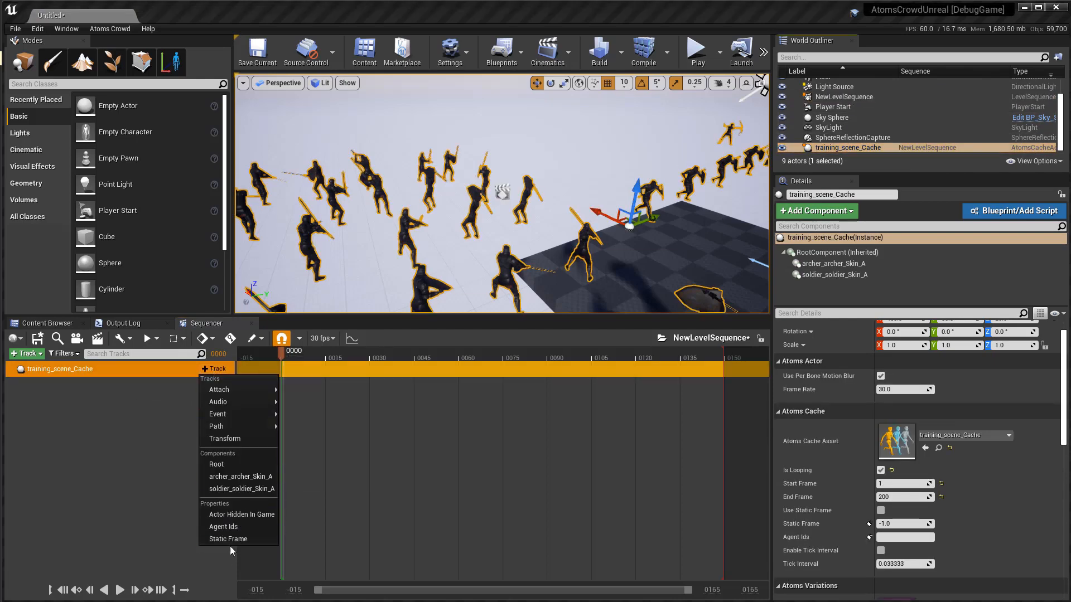
{"action": "left_click", "coordinate": [228, 538]}
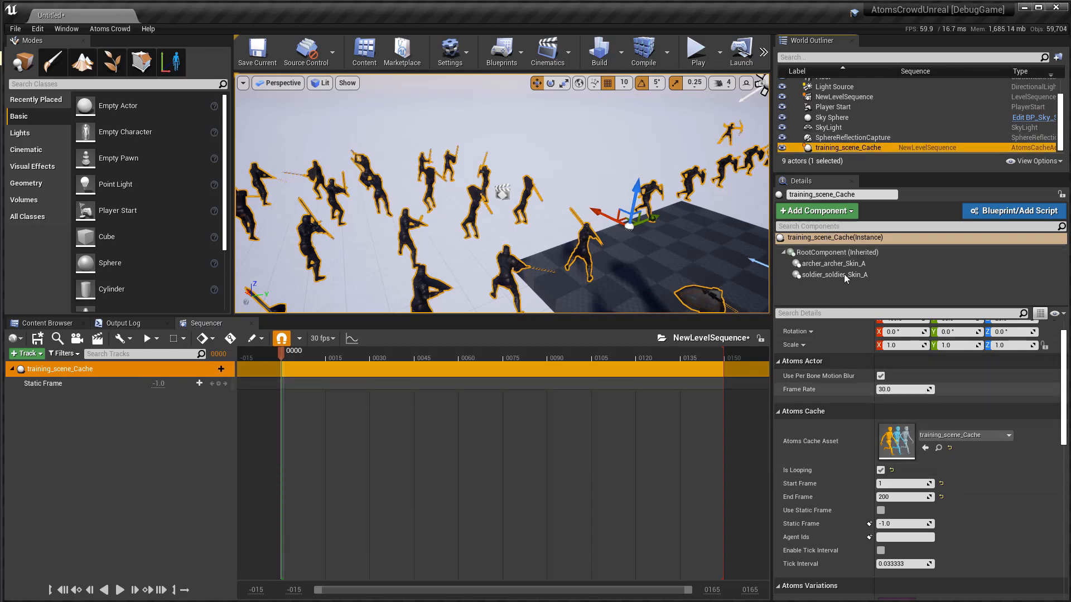
{"action": "scroll", "scroll_direction": "down", "scroll_amount": 3}
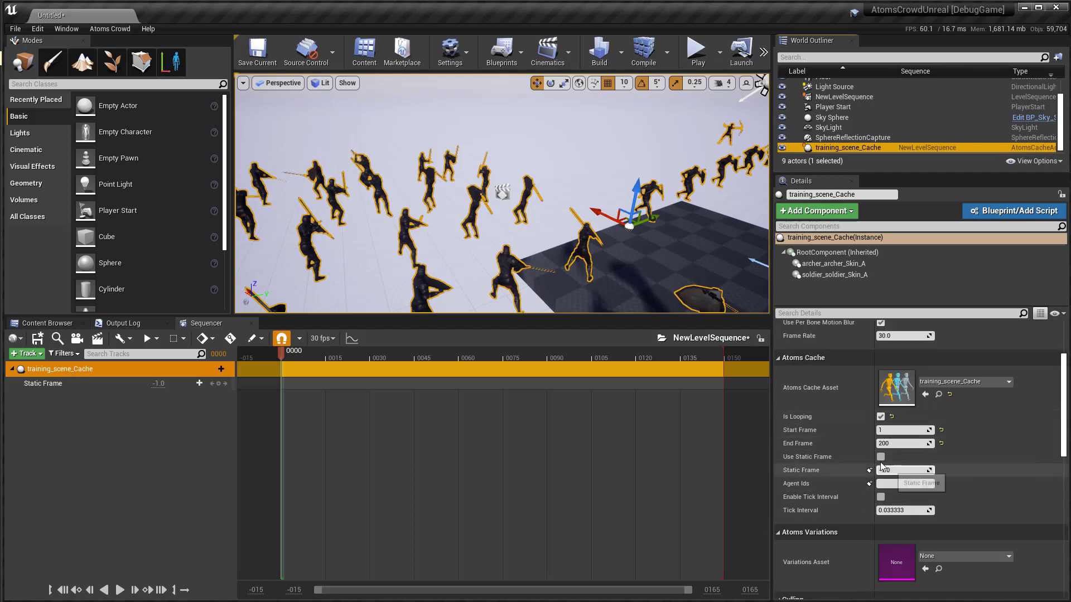
{"action": "left_click", "coordinate": [880, 457]}
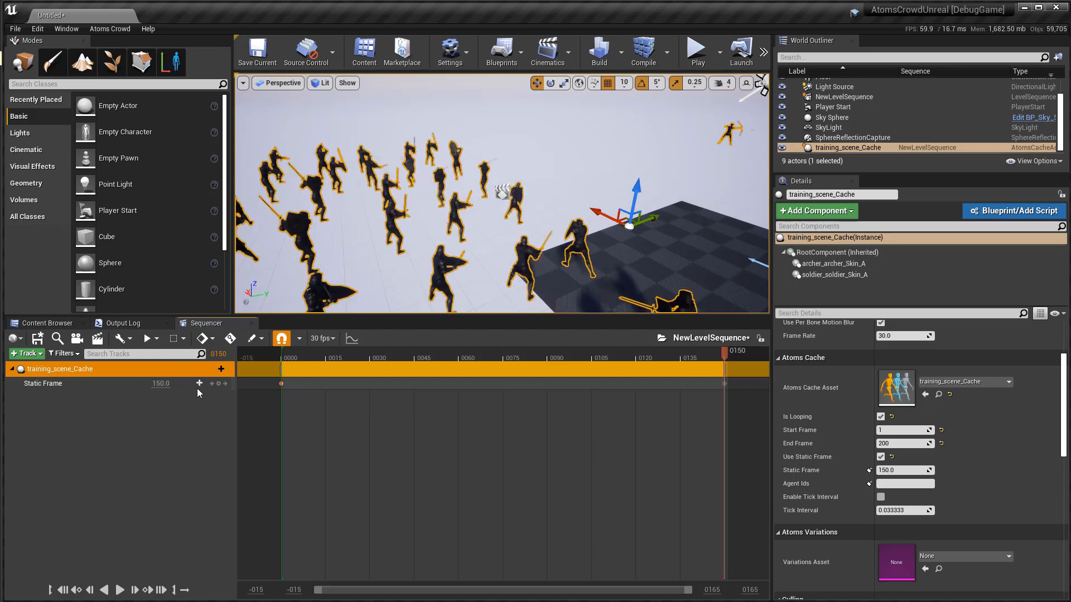
{"action": "mouse_move", "coordinate": [716, 342]}
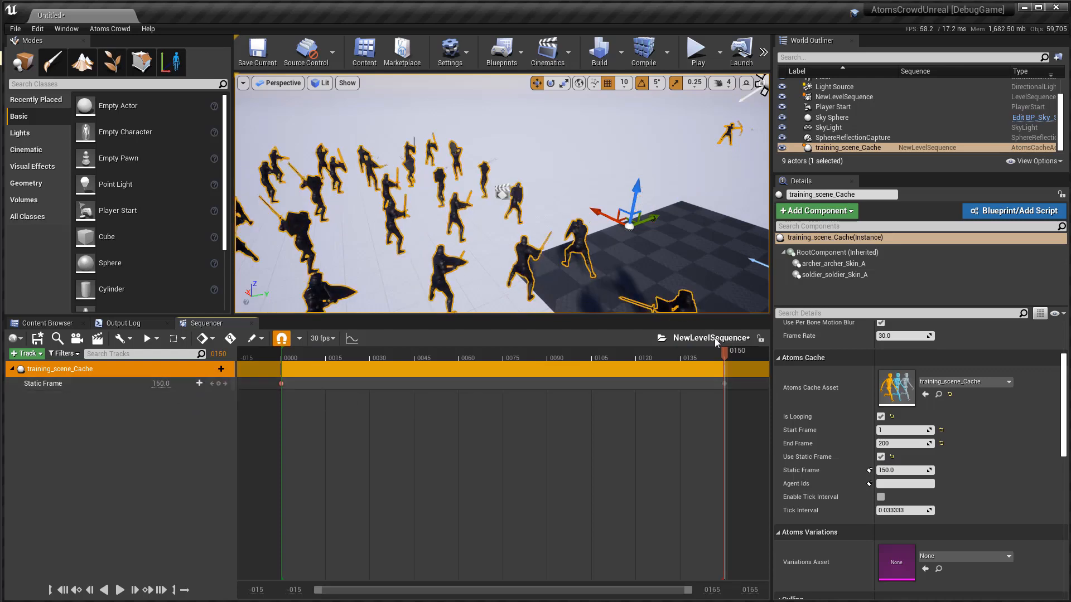
Step: Set the Static Frame curve keys to Linear interpolation, then close the curve editor
{"action": "left_click", "coordinate": [351, 338]}
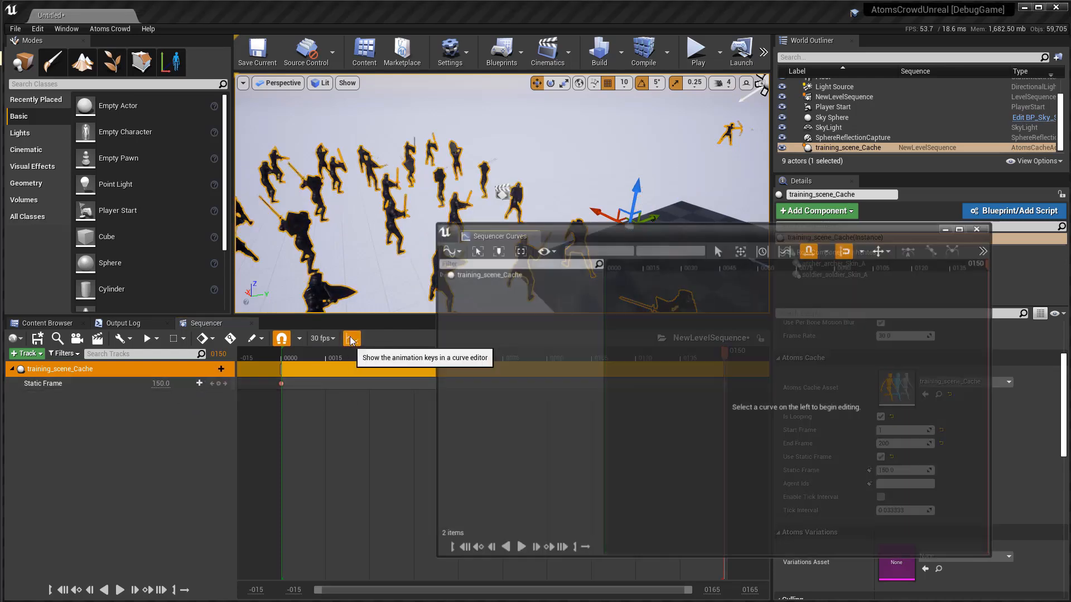
{"action": "left_click", "coordinate": [351, 338]}
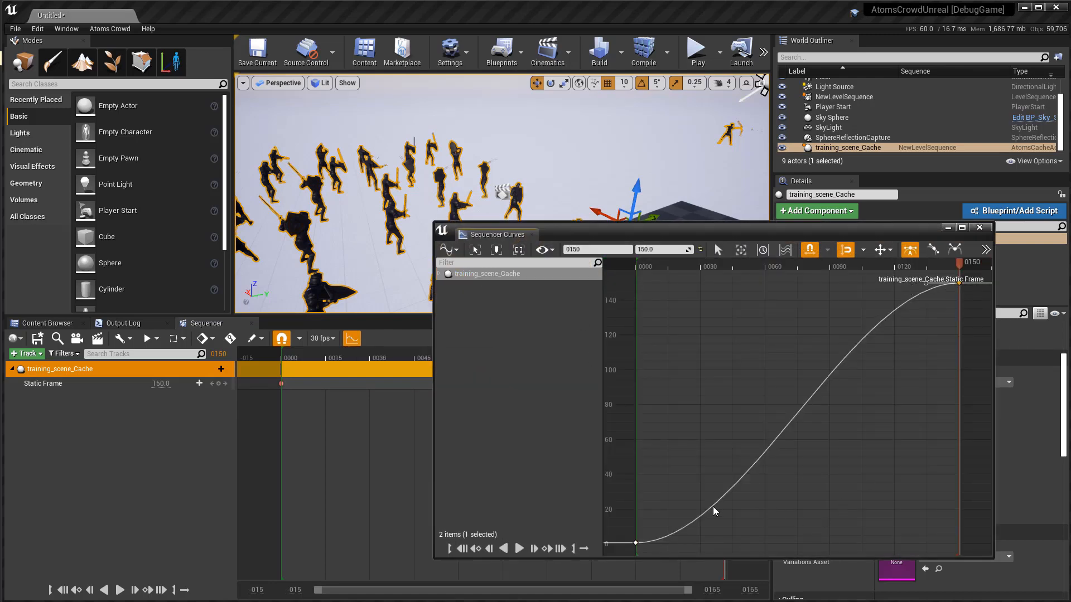
{"action": "mouse_move", "coordinate": [986, 249]}
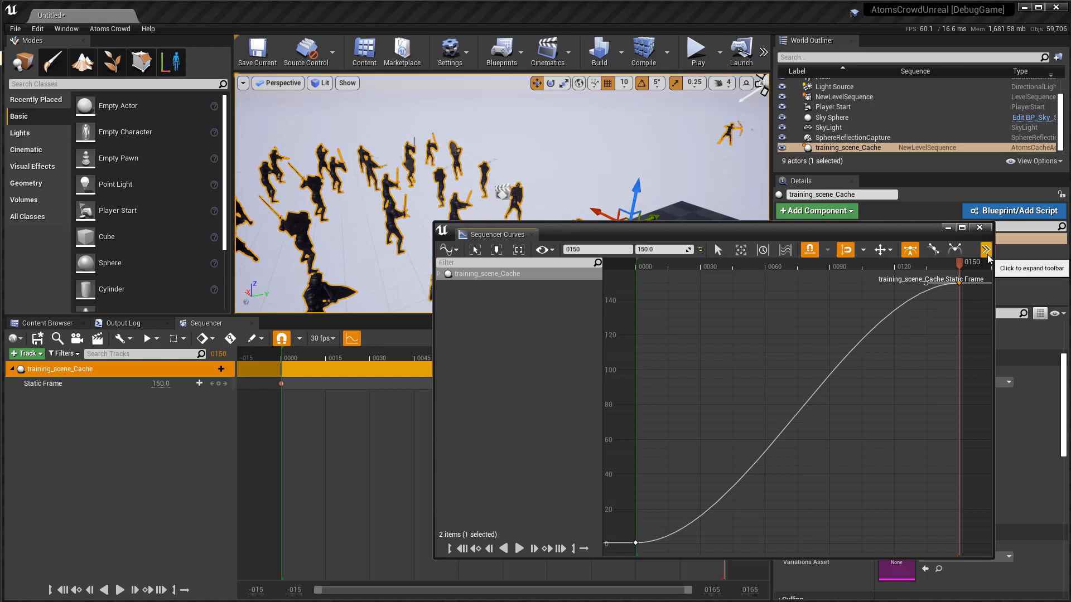
{"action": "left_click", "coordinate": [987, 249]}
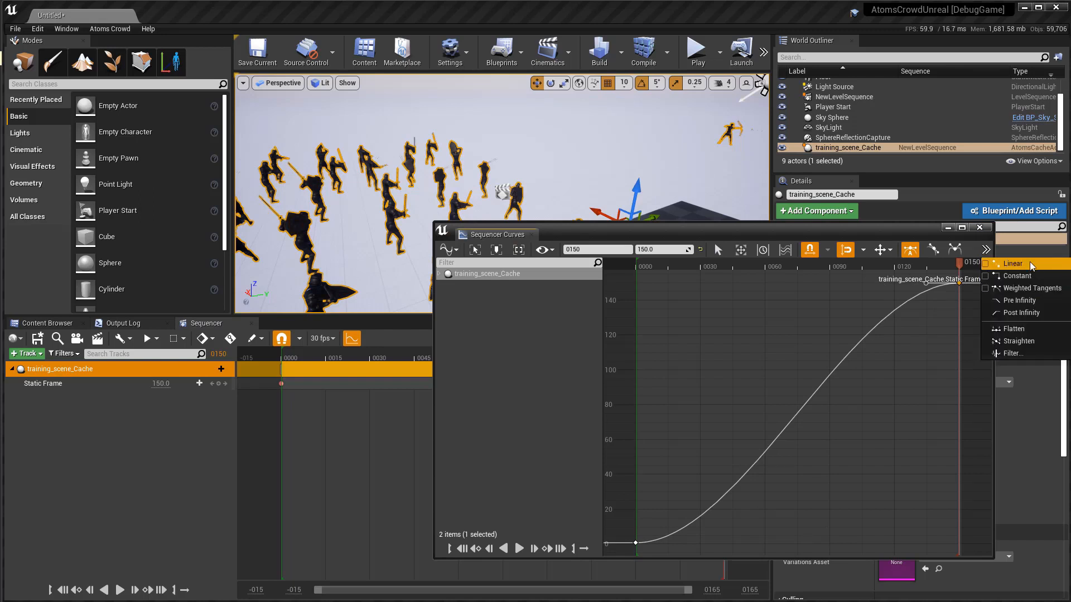
{"action": "left_click", "coordinate": [1014, 264]}
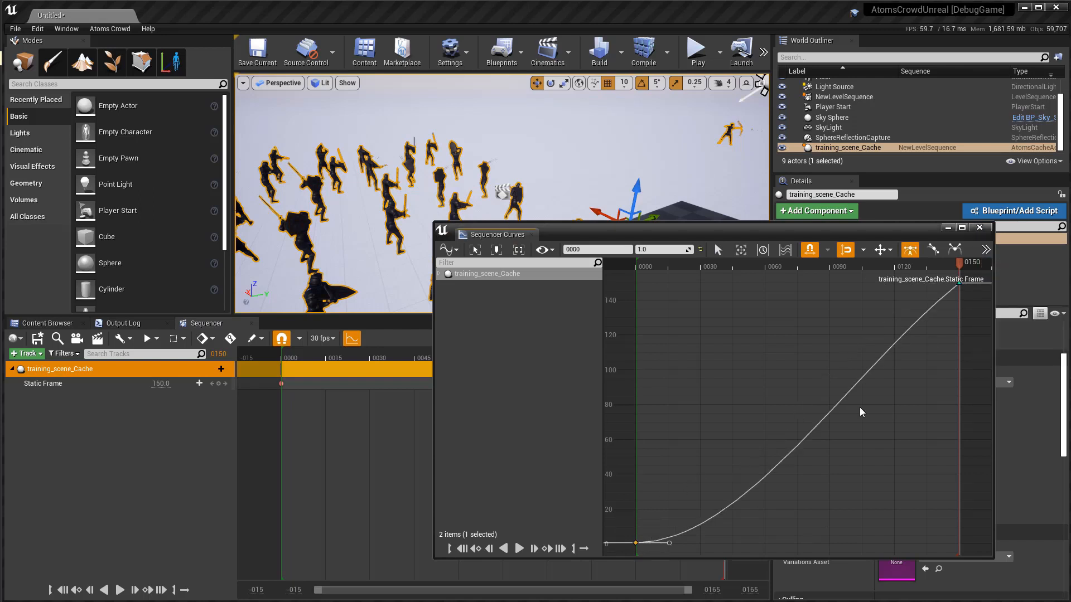
{"action": "left_click", "coordinate": [910, 250]}
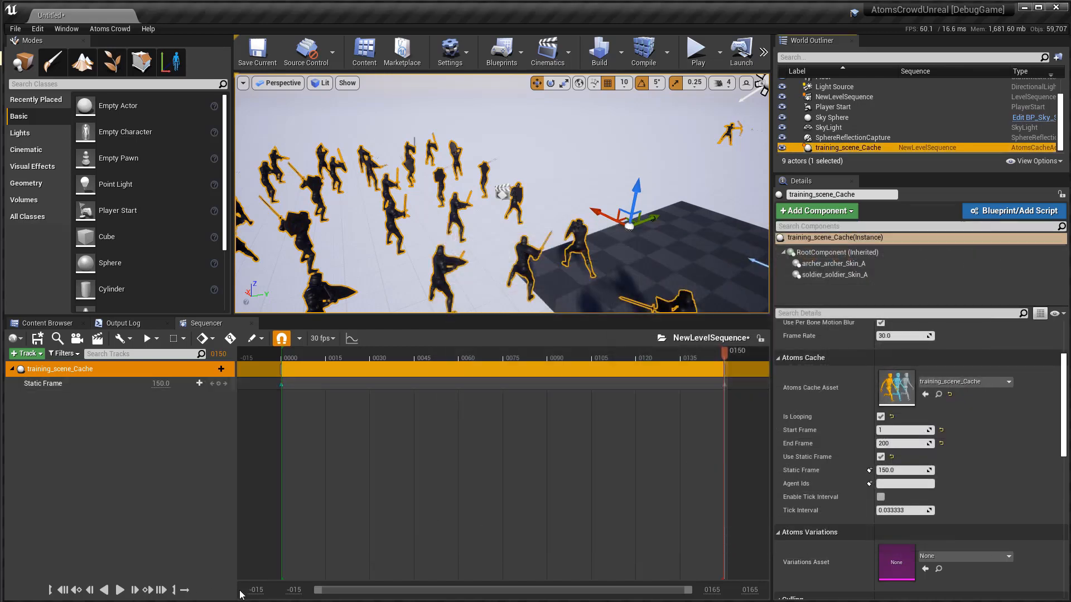
Step: Play NewLevelSequence through, then scrub to about frames 113 and 27 to check poses
{"action": "left_click", "coordinate": [119, 589]}
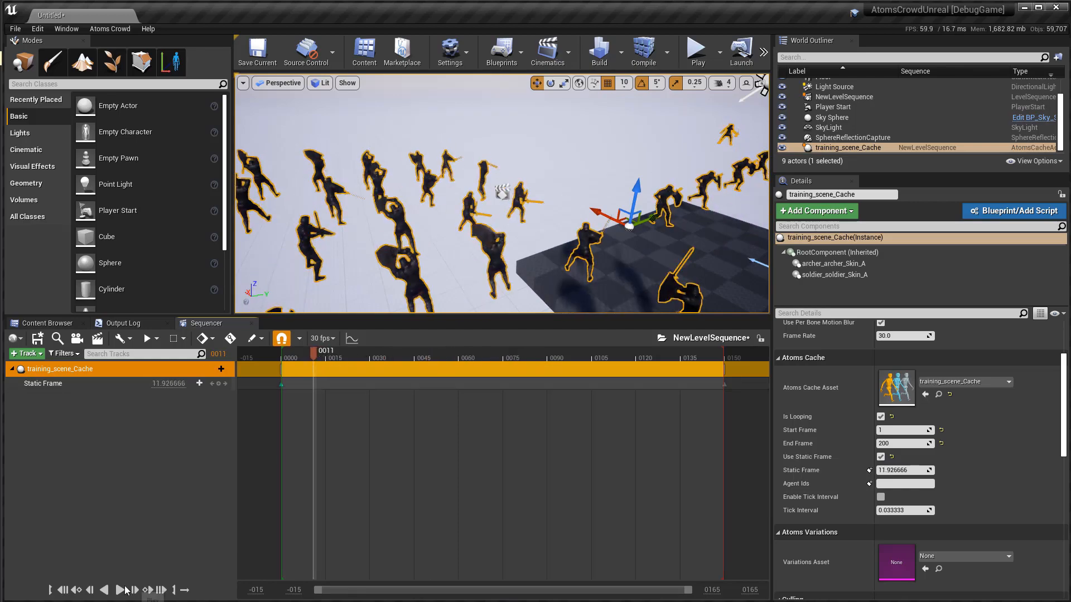
{"action": "left_click", "coordinate": [119, 589]}
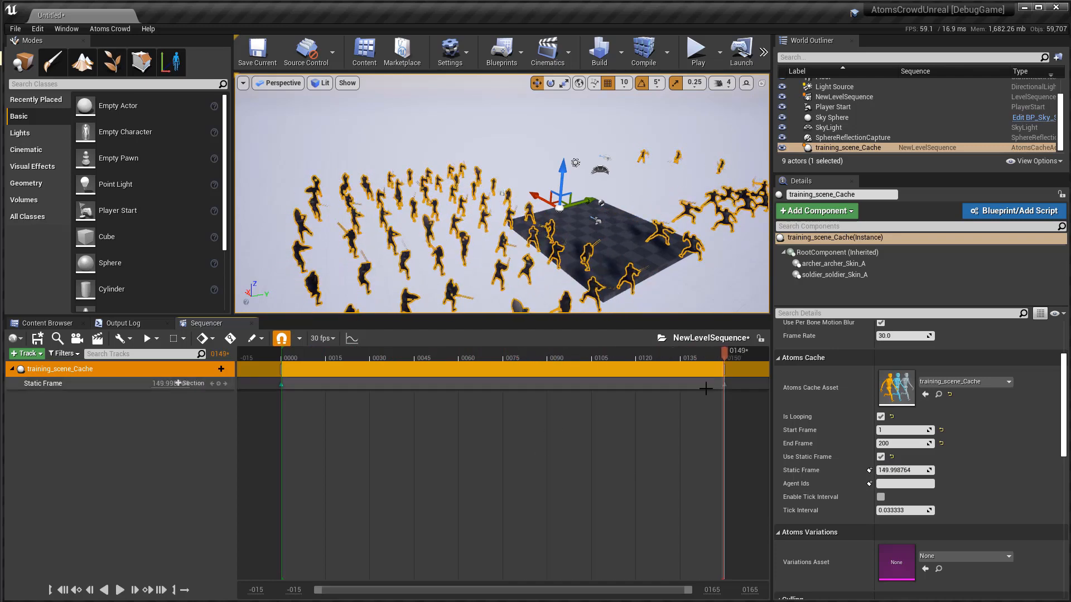
{"action": "left_click", "coordinate": [615, 359]}
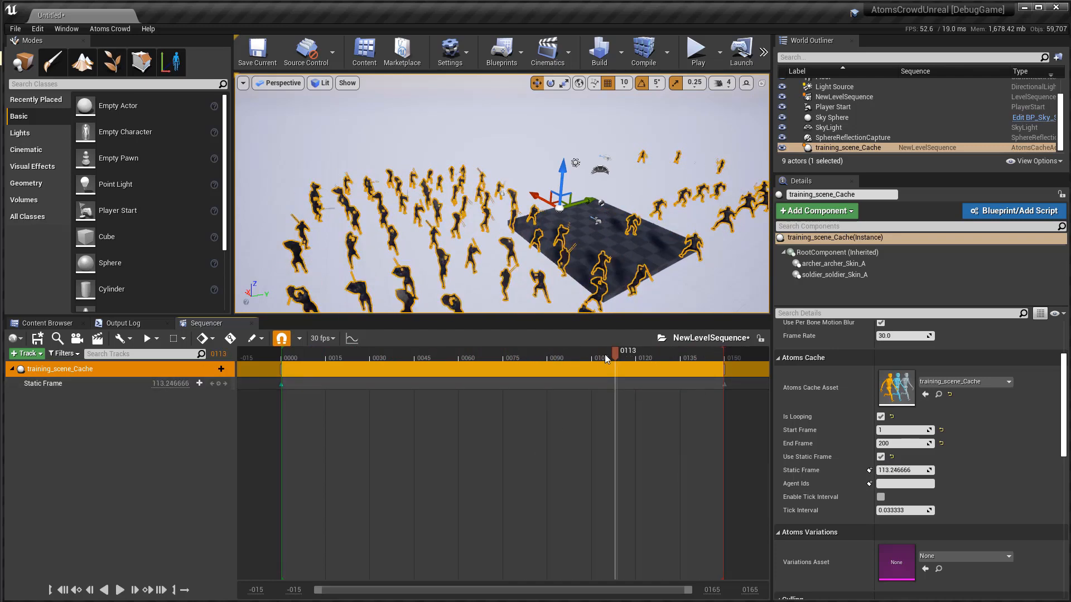
{"action": "left_click", "coordinate": [367, 350]}
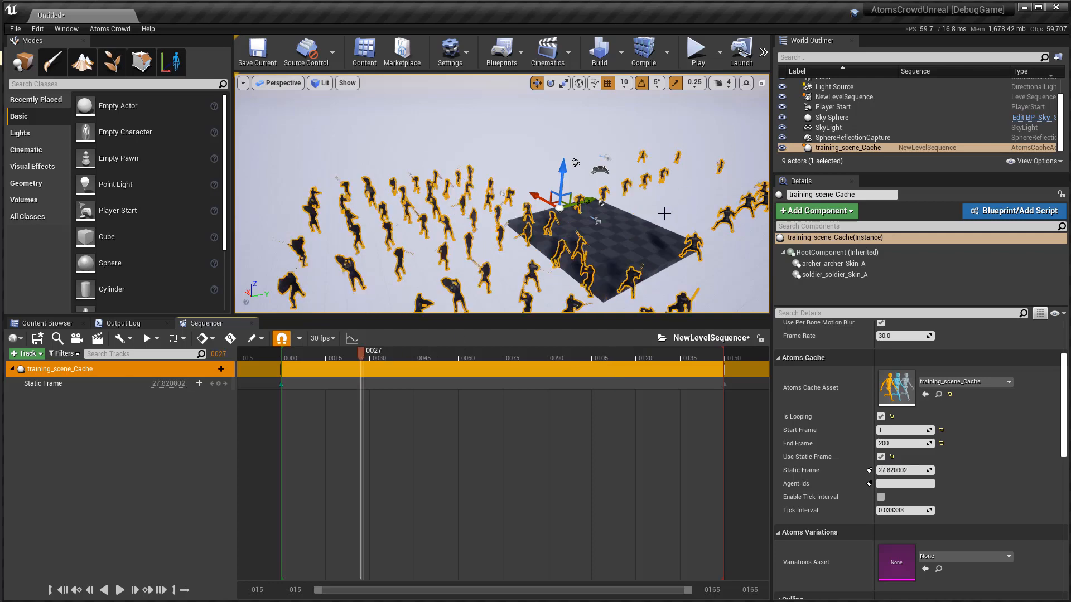